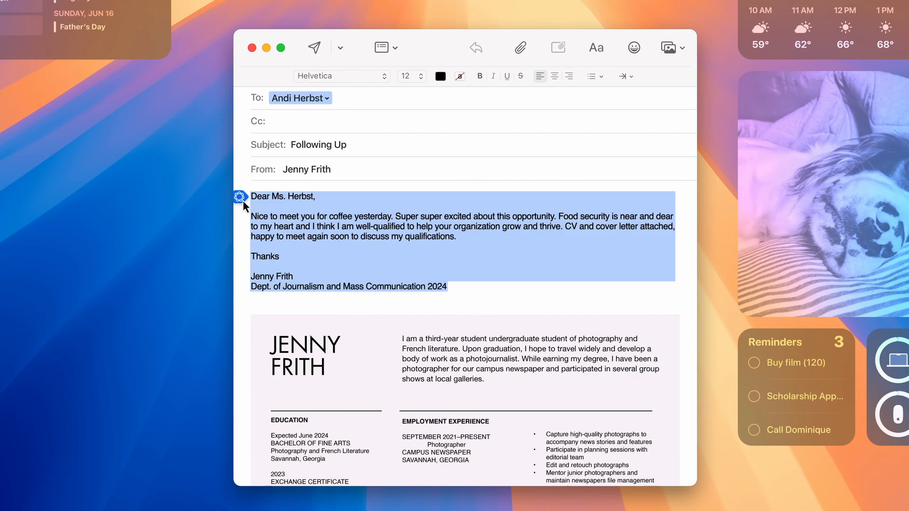
Apply Writing Tools' Rewrite option to the selected Following Up email body.
left_click(238, 197)
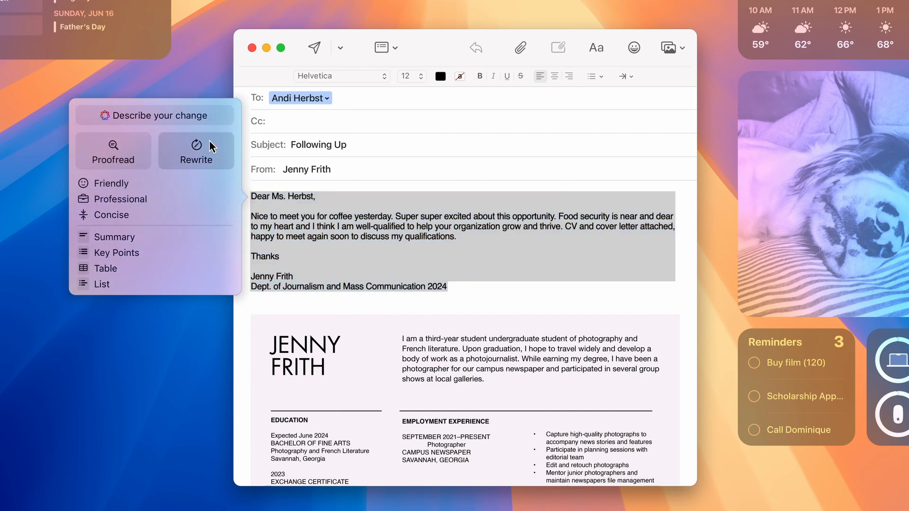
left_click(196, 152)
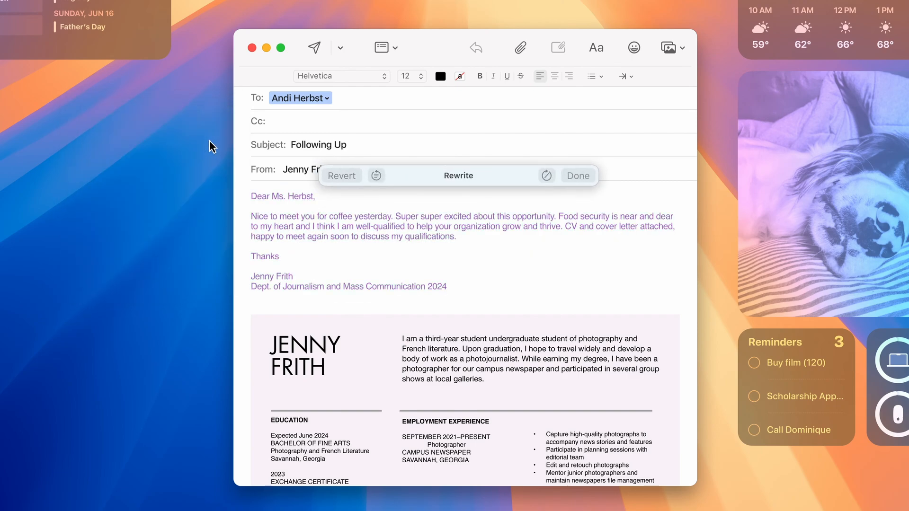